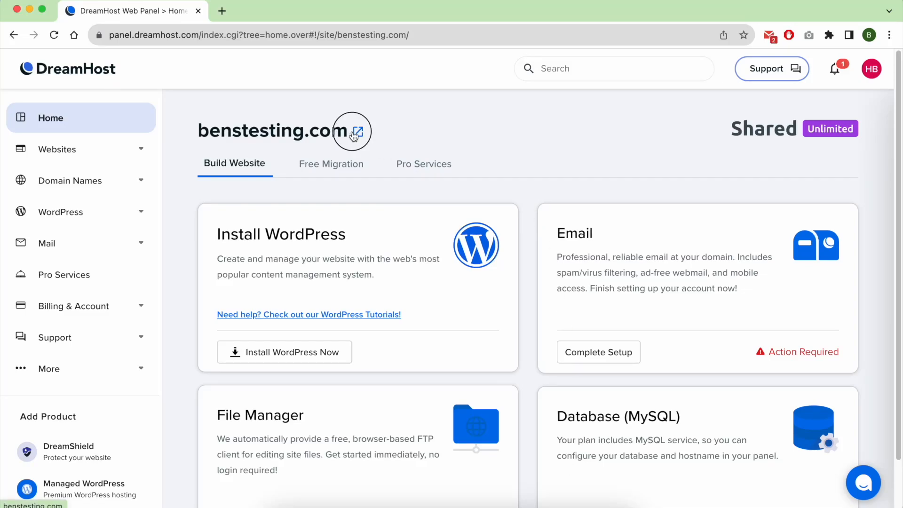
# Step: View benstesting.com's placeholder page in a new tab, then expand the WordPress sidebar menu
pyautogui.click(353, 131)
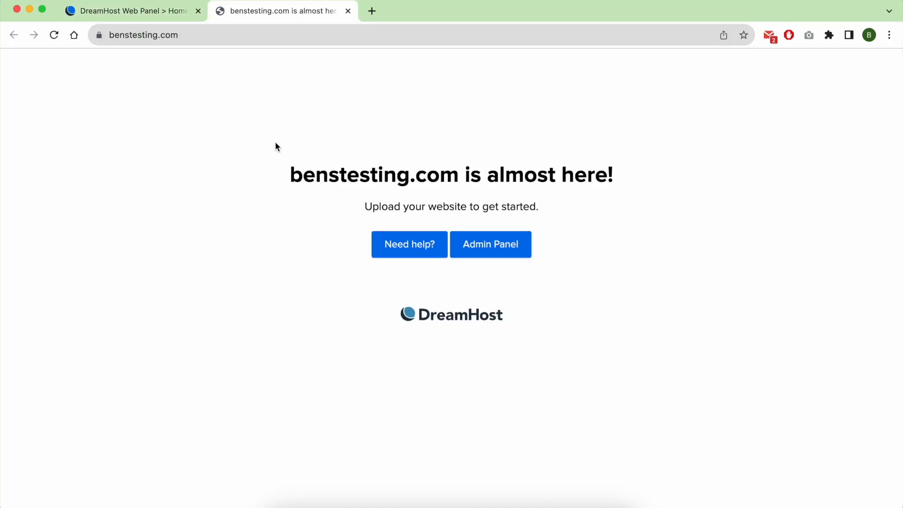
pyautogui.click(132, 11)
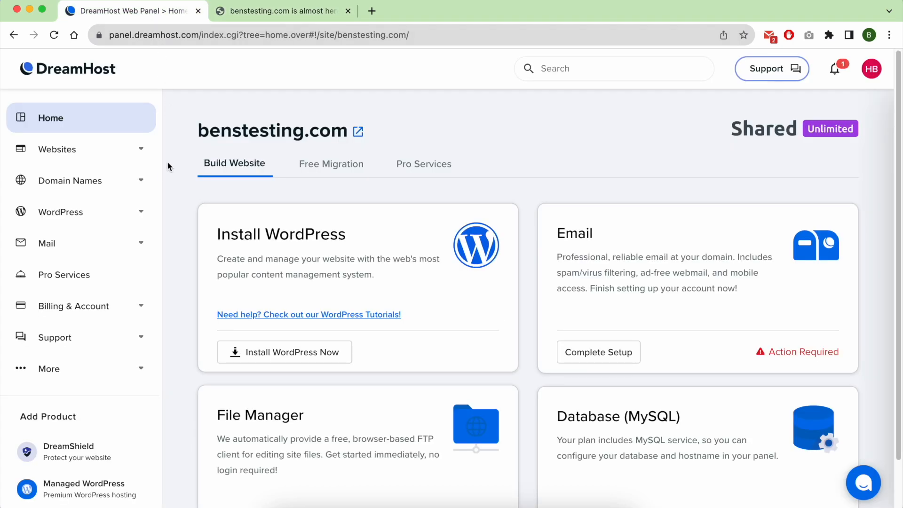
pyautogui.click(60, 212)
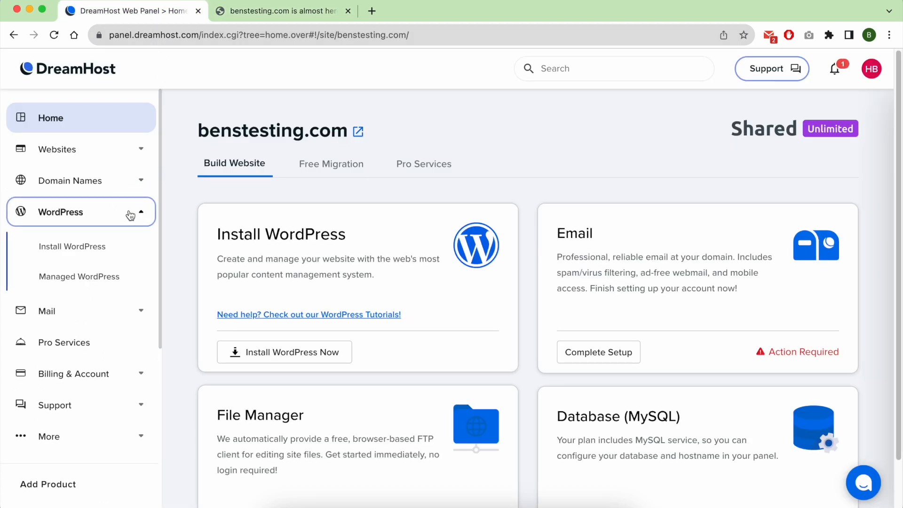
# Step: Go to Install WordPress for benstesting.com and reveal the advanced installation options
pyautogui.click(72, 246)
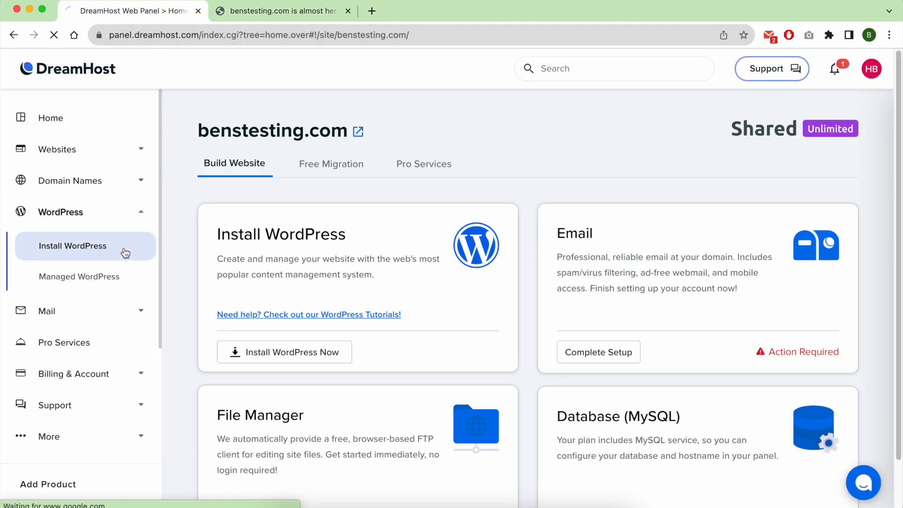
pyautogui.click(72, 245)
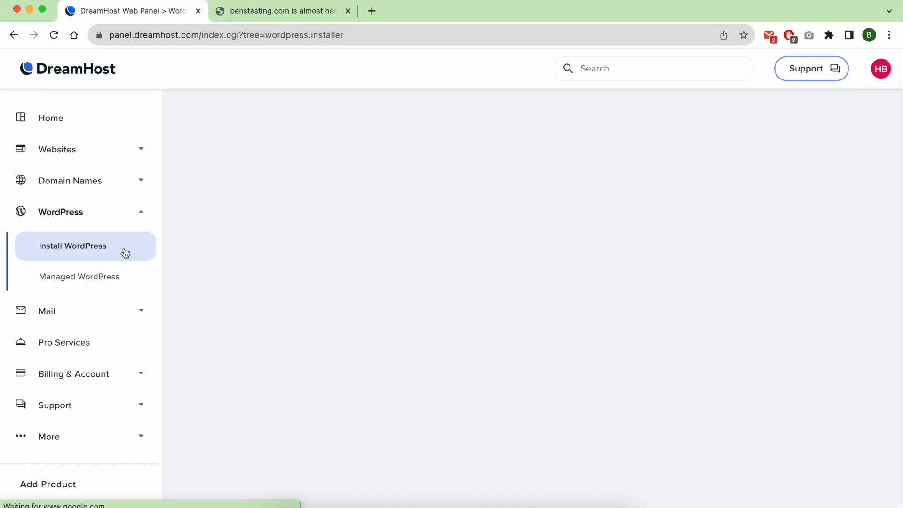
pyautogui.click(73, 245)
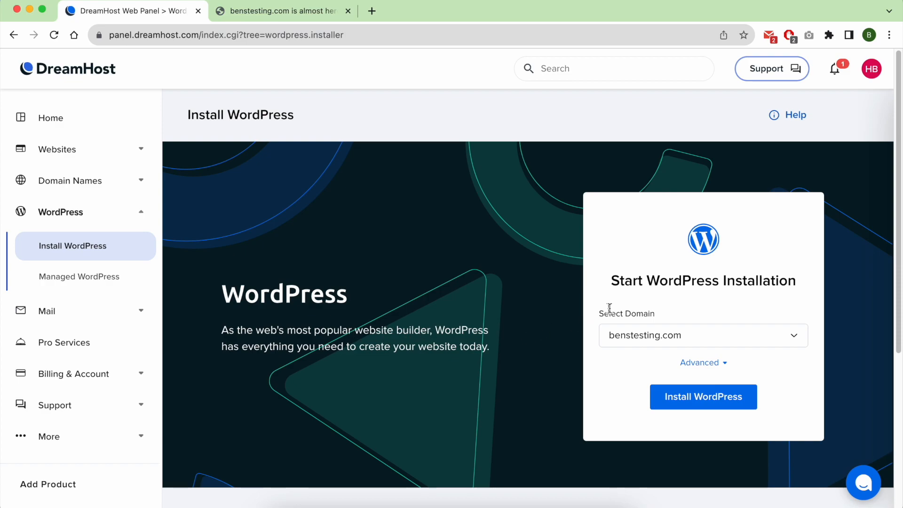
pyautogui.moveTo(716, 309)
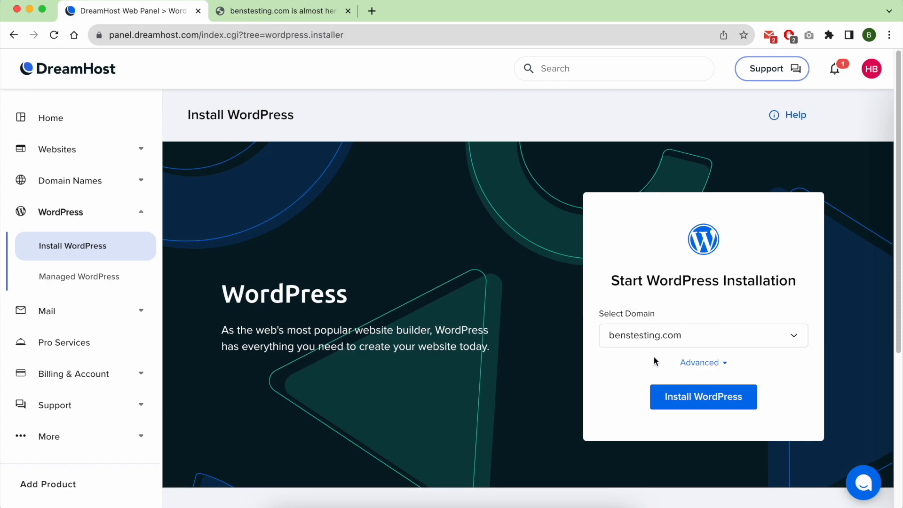
pyautogui.click(704, 362)
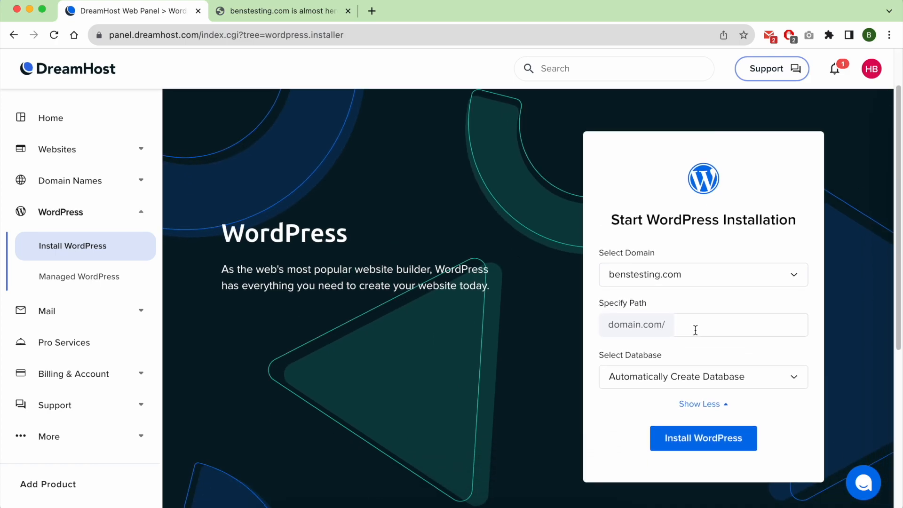
# Step: Leave the install path empty (domain root) and choose Automatically Create Database
pyautogui.write('bl')
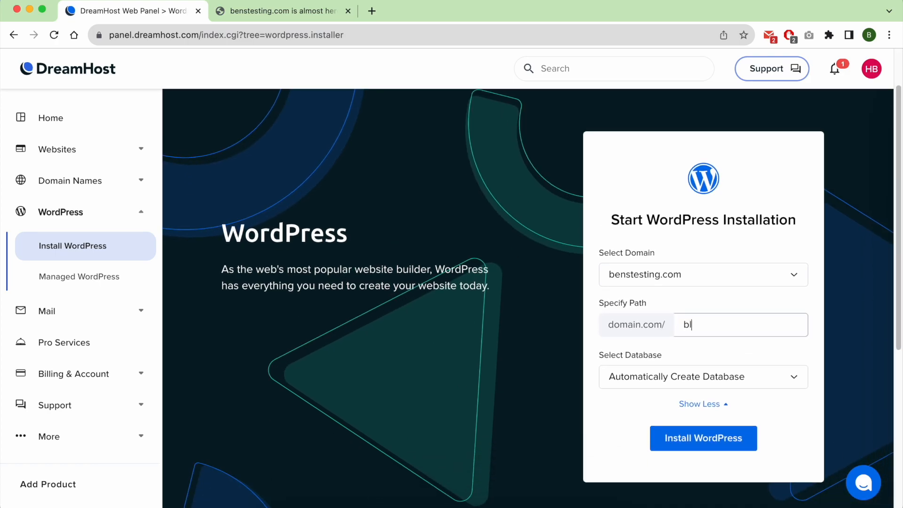
pyautogui.press('Backspace')
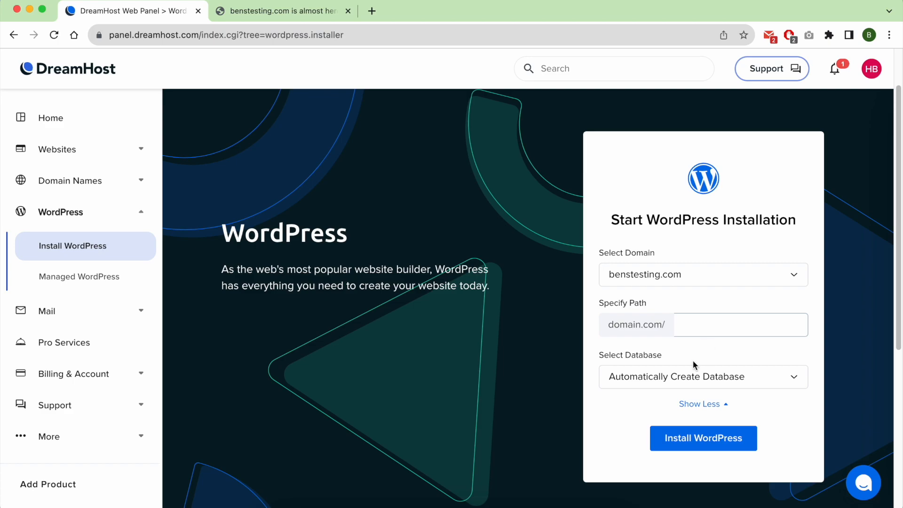
pyautogui.click(702, 376)
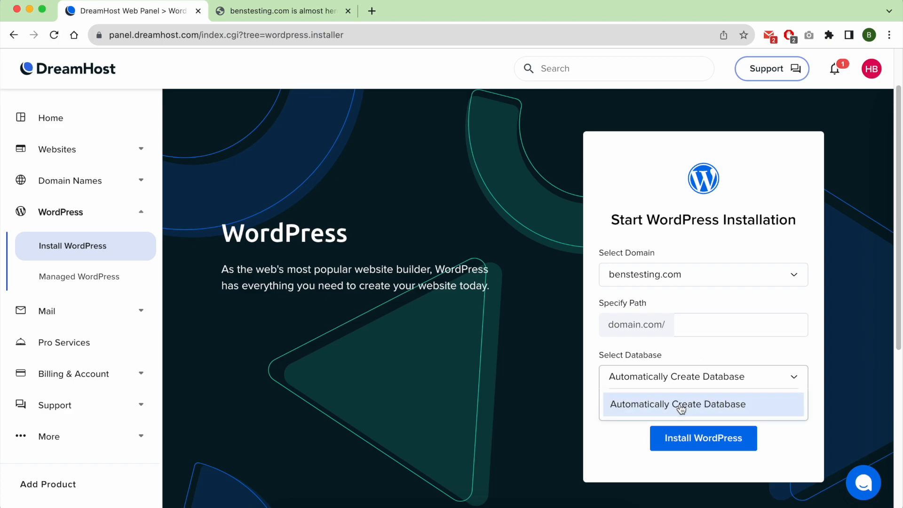
pyautogui.click(677, 403)
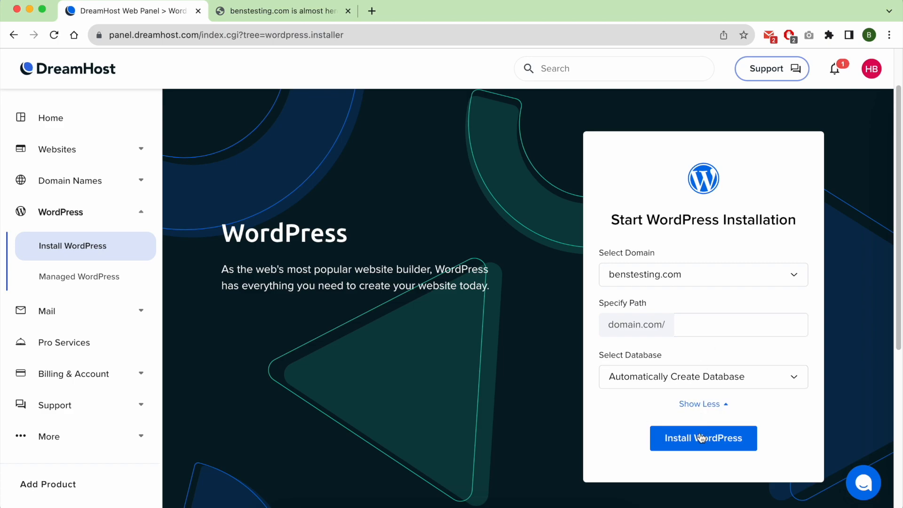
pyautogui.scroll(-3)
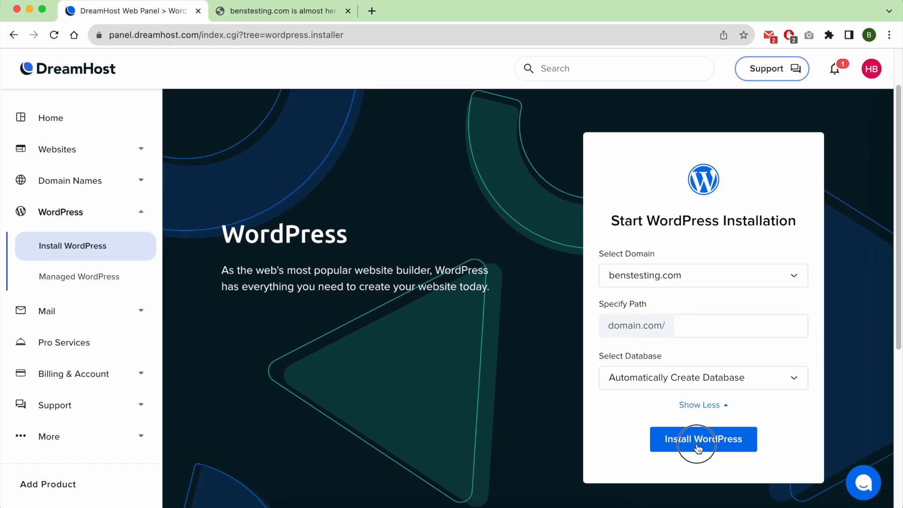
# Step: Start the install, choose the None site purpose, and continue to the recommended plugins step
pyautogui.click(702, 439)
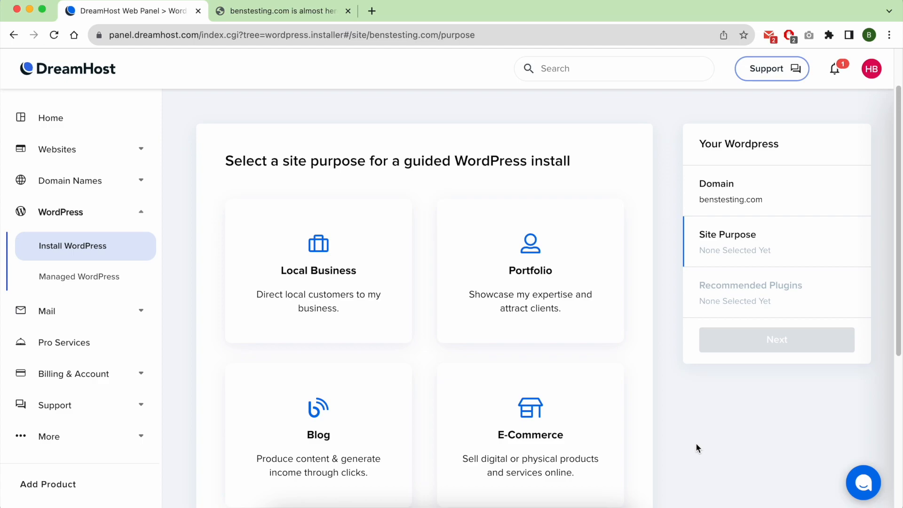
pyautogui.moveTo(408, 179)
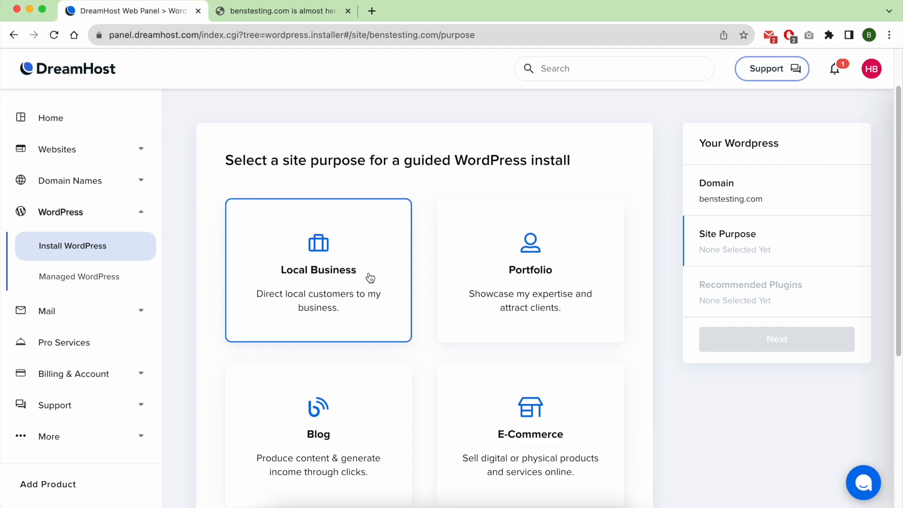
pyautogui.scroll(-3)
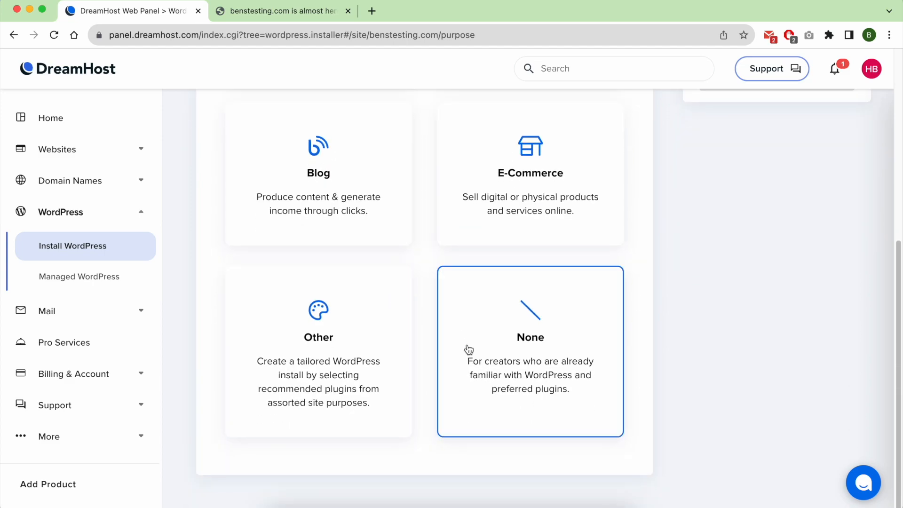
pyautogui.moveTo(559, 404)
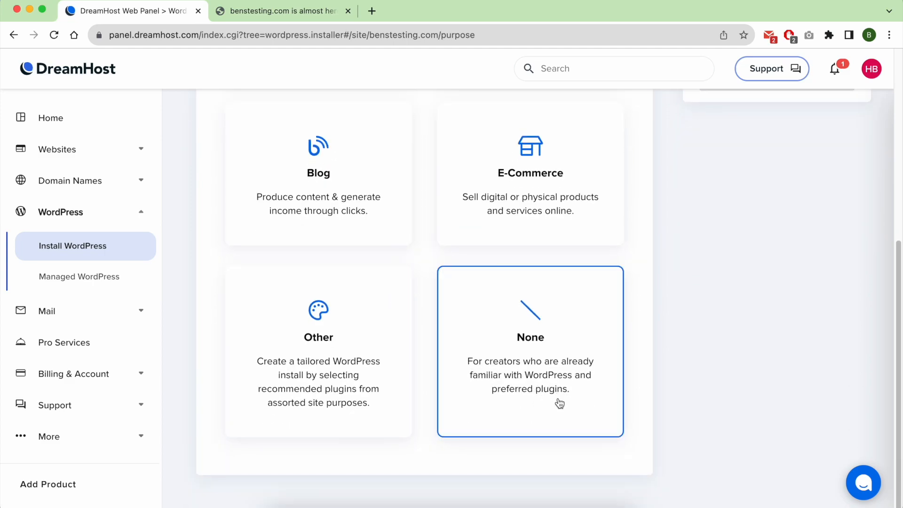
pyautogui.moveTo(564, 392)
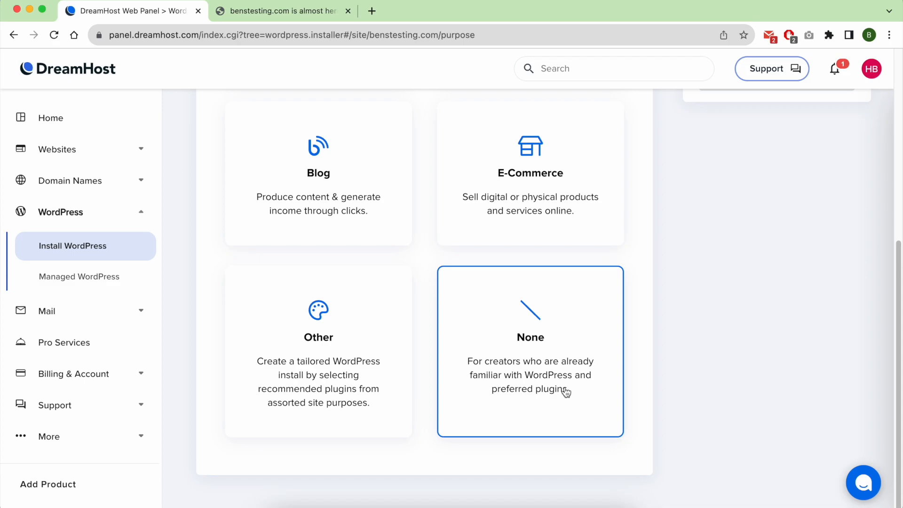
pyautogui.moveTo(552, 383)
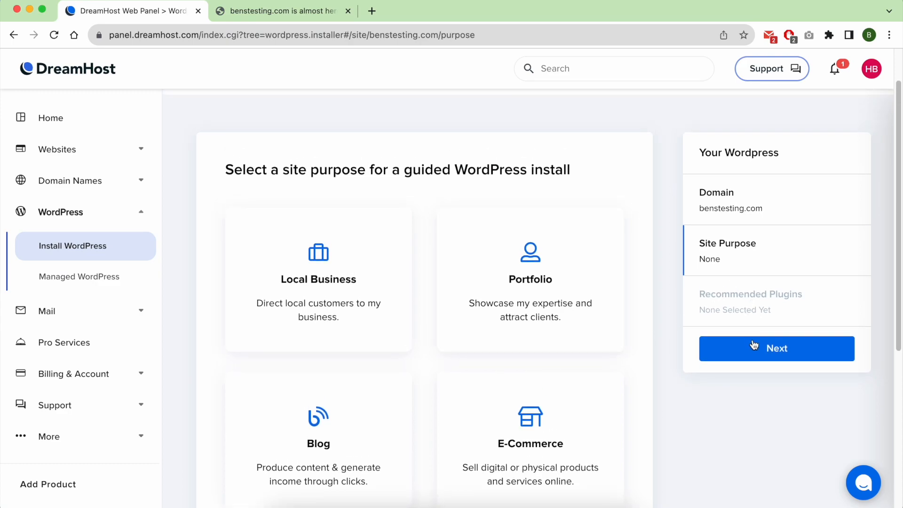
pyautogui.click(776, 348)
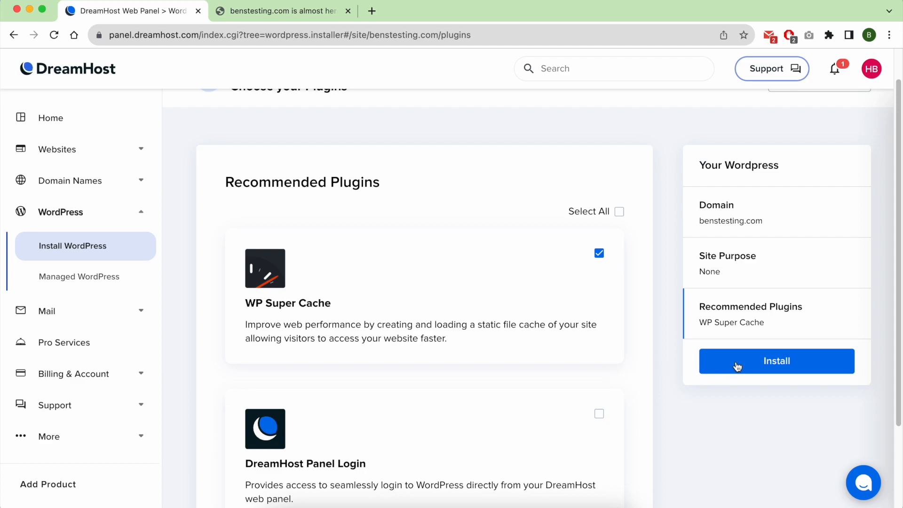
# Step: Install WordPress with WP Super Cache, wait for completion, then show benstesting.com's site options menu
pyautogui.click(776, 361)
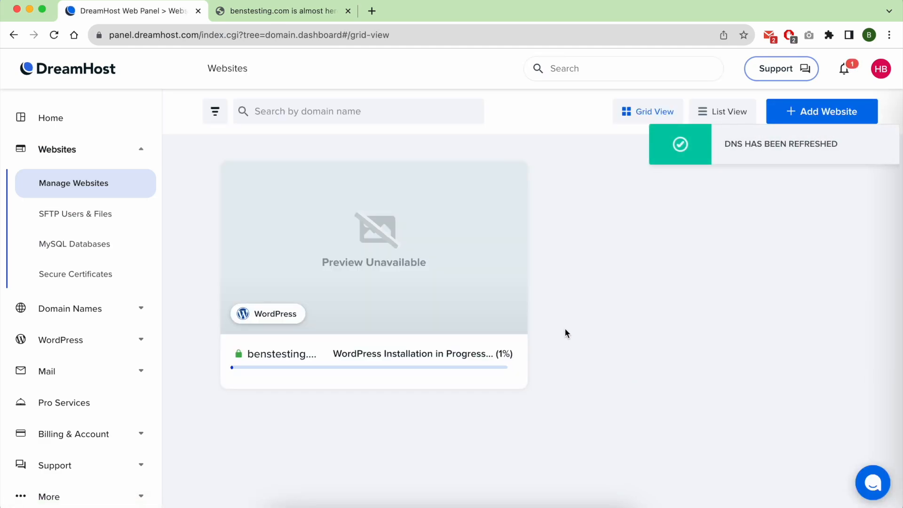
pyautogui.moveTo(574, 325)
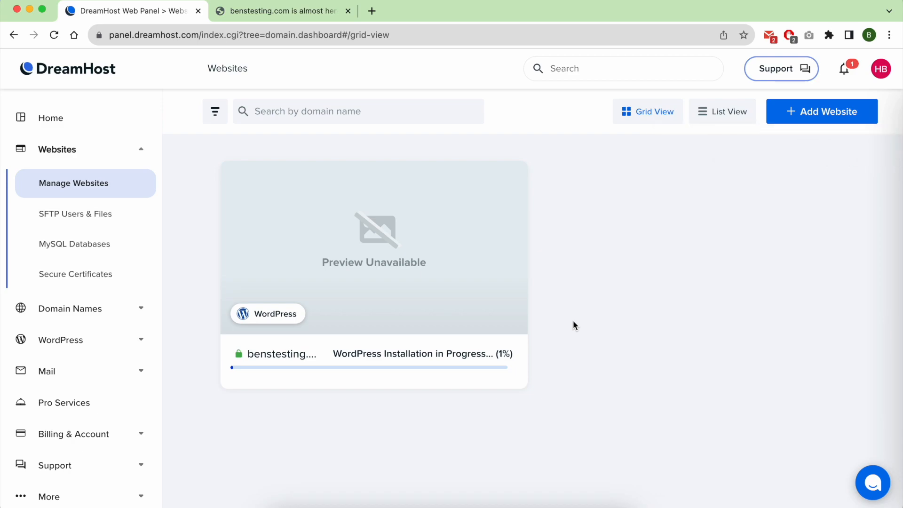
pyautogui.moveTo(591, 312)
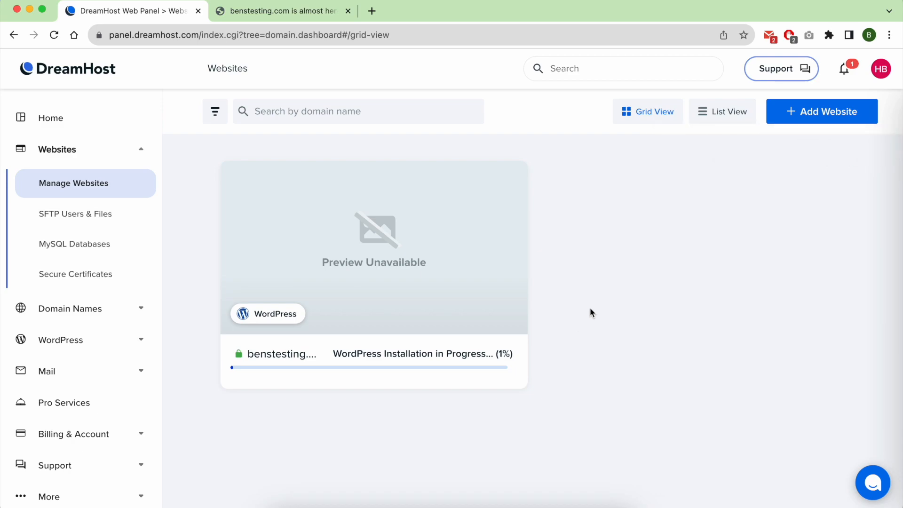
pyautogui.click(844, 69)
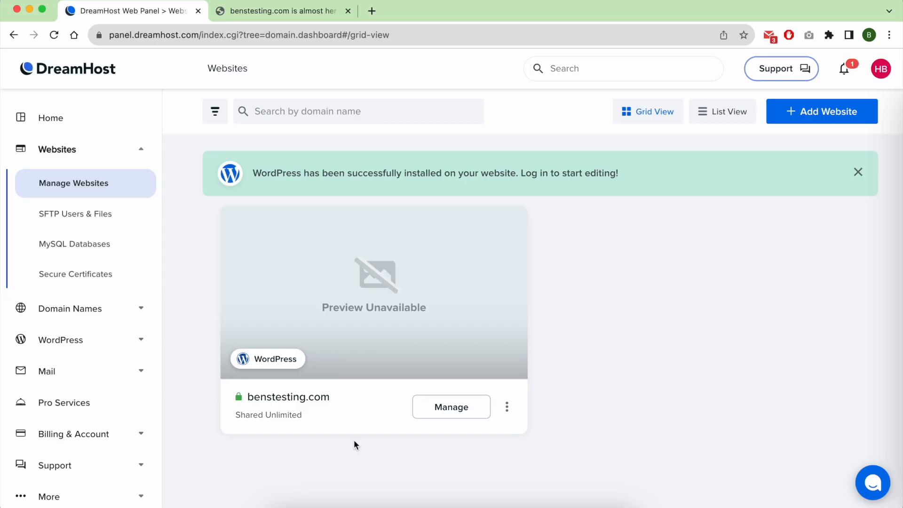
pyautogui.moveTo(396, 455)
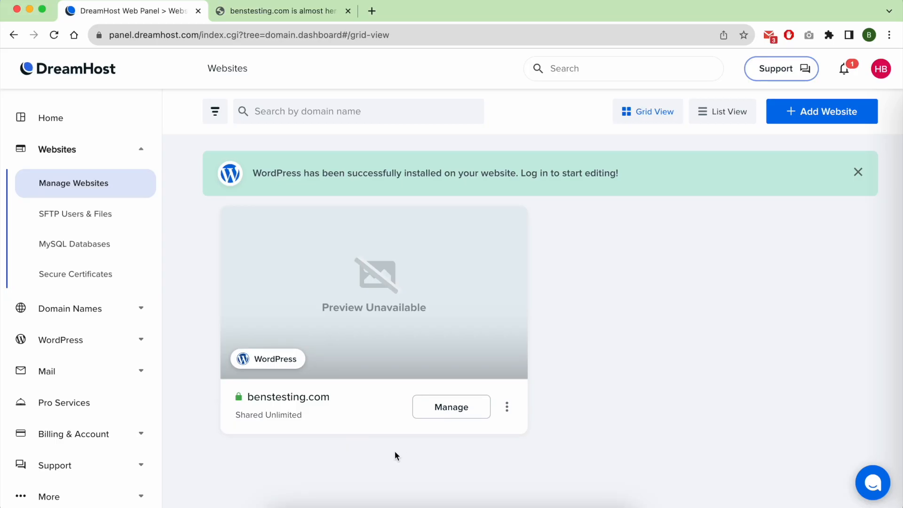
pyautogui.click(506, 406)
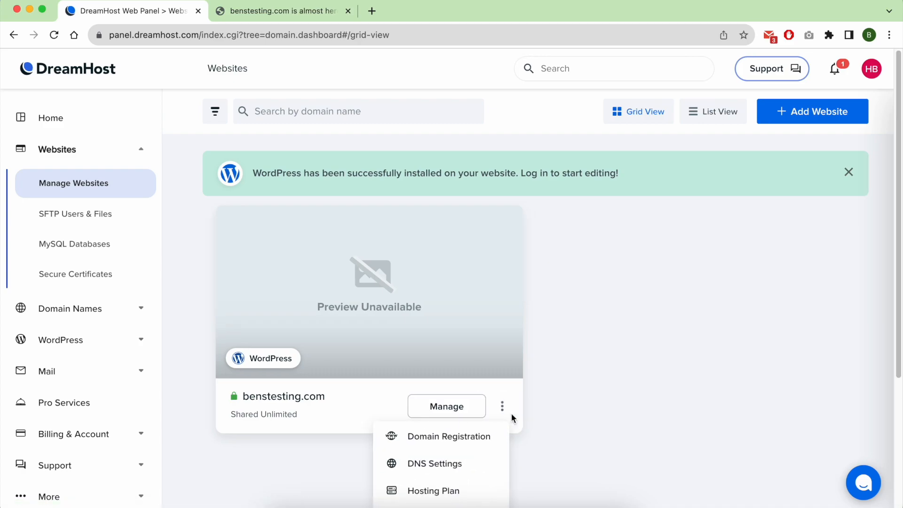
# Step: Review the live benstesting.com default theme, then go to its wp-admin login page
pyautogui.click(281, 11)
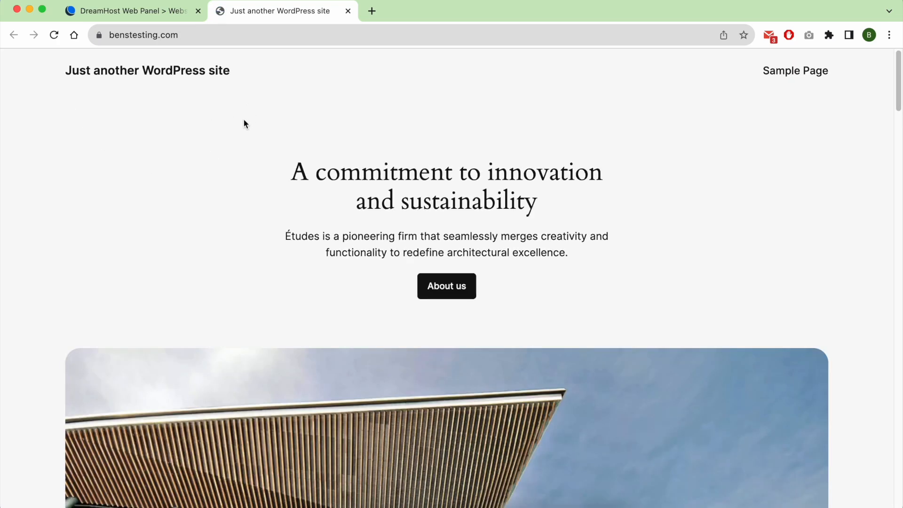
pyautogui.scroll(-3)
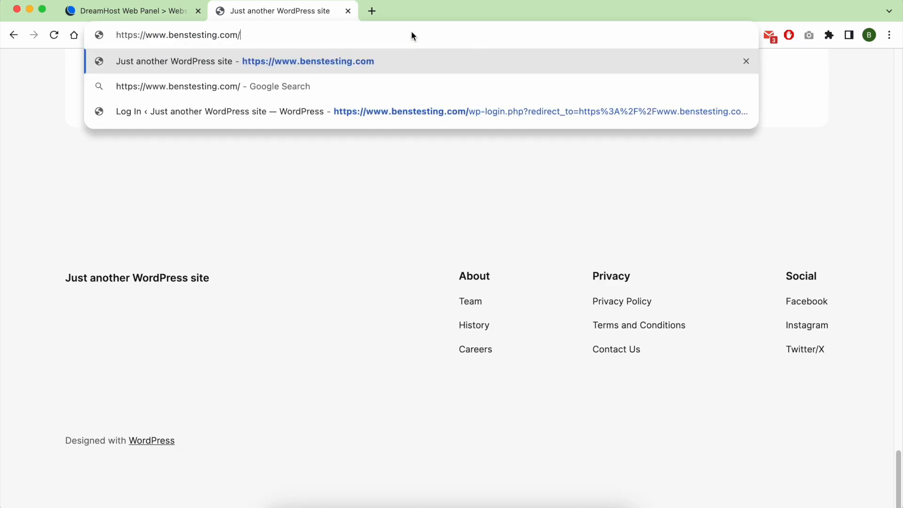
pyautogui.write('wp-a')
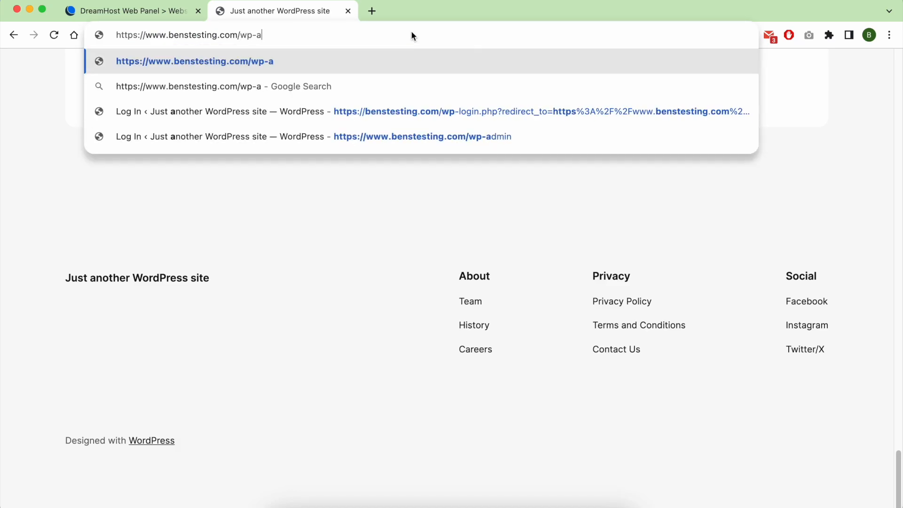
pyautogui.press('Enter')
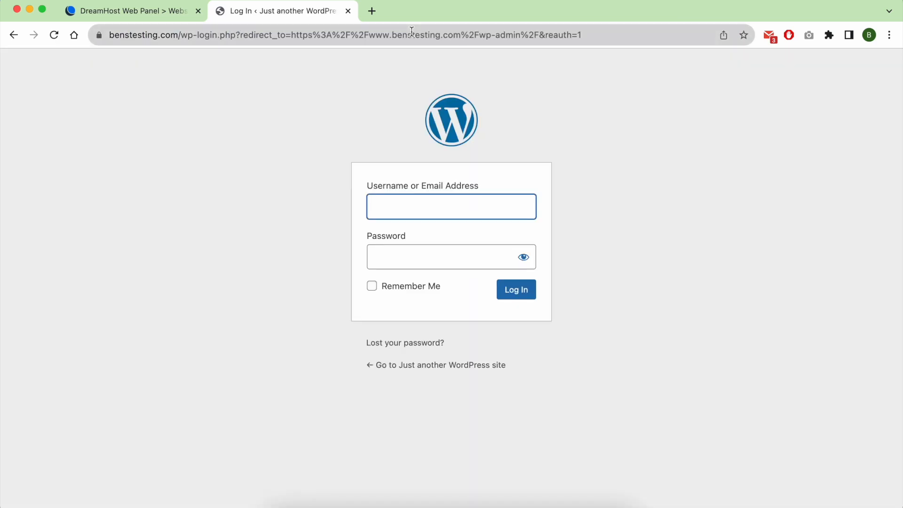
# Step: Read the login email address and username from DreamHost's WordPress-ready email in Gmail
pyautogui.click(430, 10)
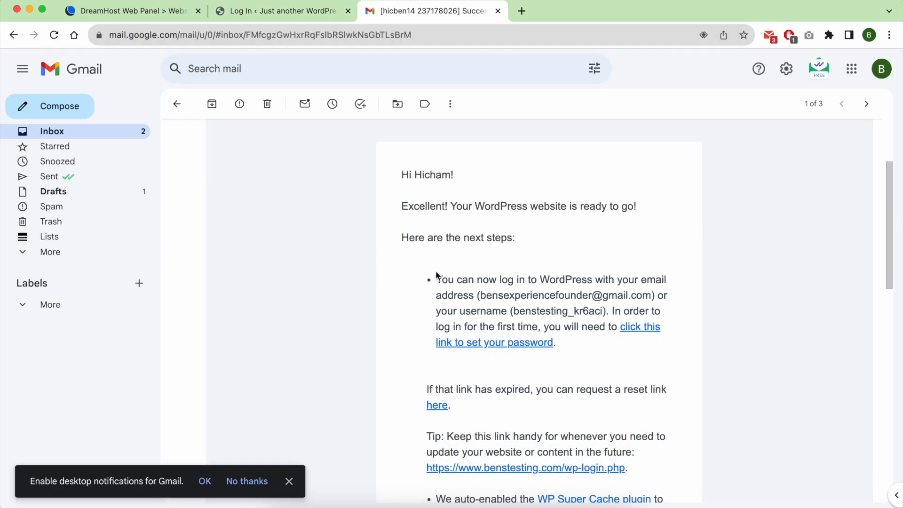
pyautogui.moveTo(436, 280); pyautogui.dragTo(533, 308)
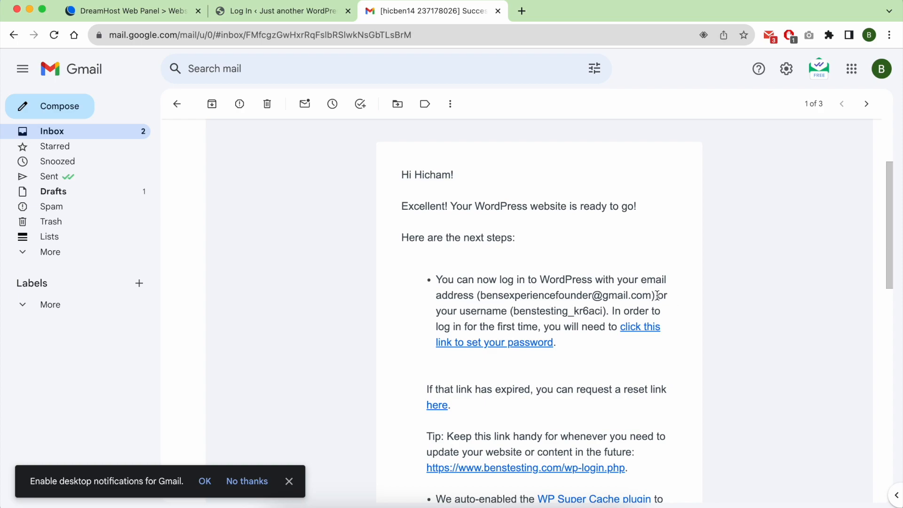
pyautogui.moveTo(657, 294); pyautogui.dragTo(605, 312)
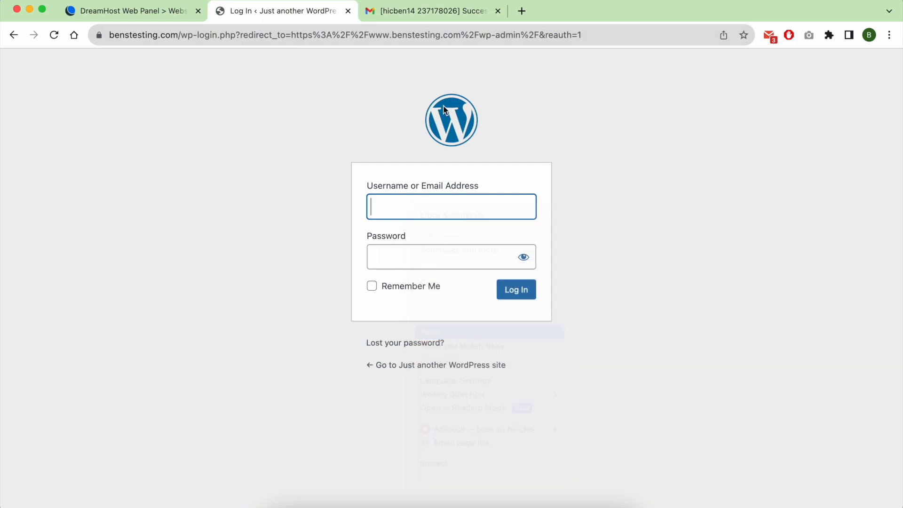
# Step: Enter the site's username and password and log in to the WordPress admin Dashboard
pyautogui.click(431, 11)
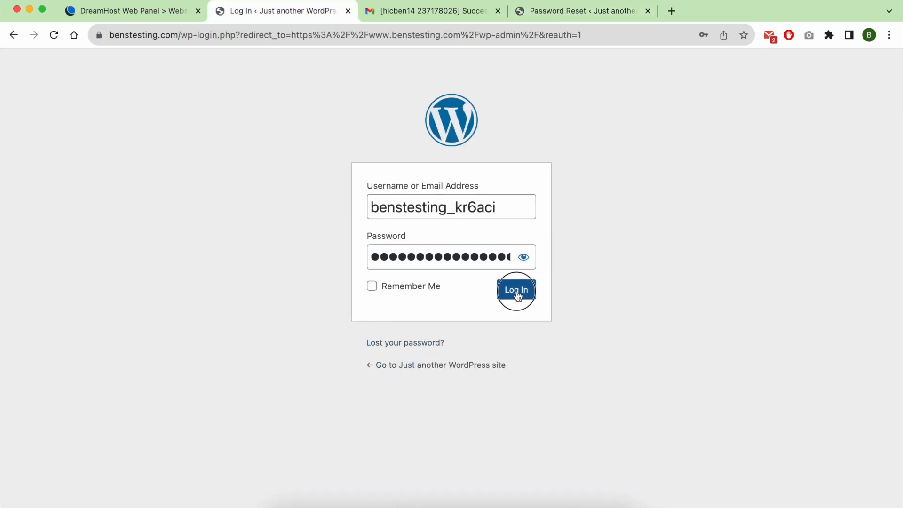
pyautogui.click(515, 290)
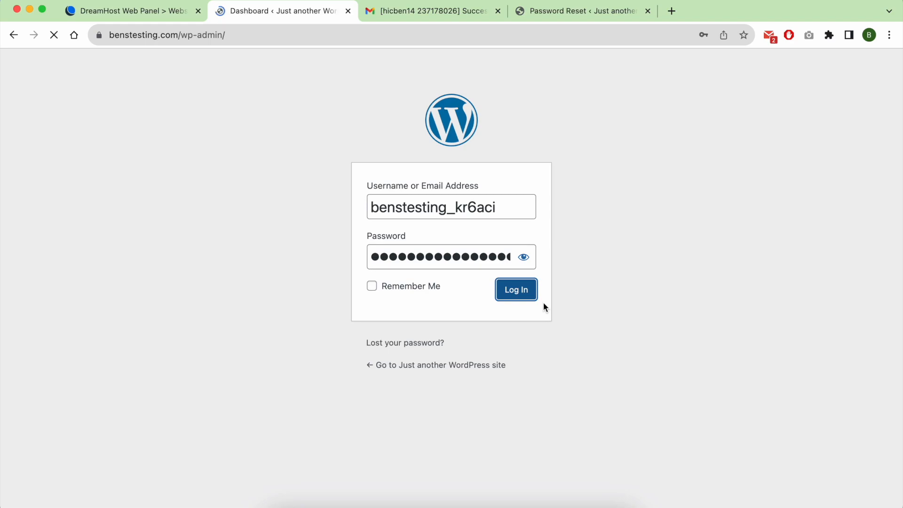
pyautogui.click(516, 290)
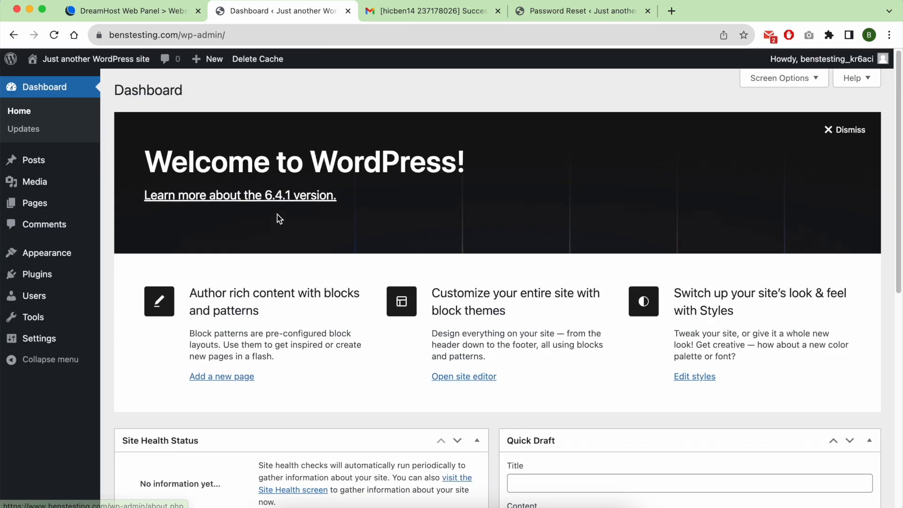
pyautogui.moveTo(131, 146)
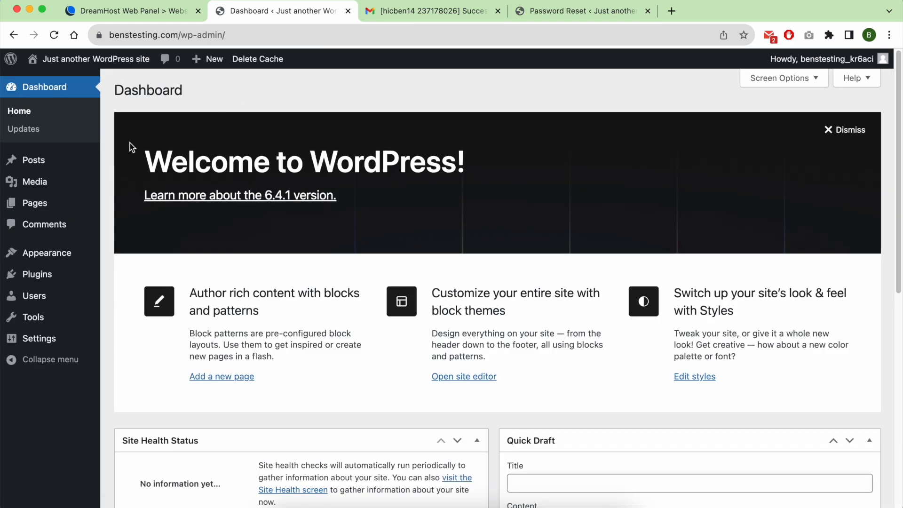
pyautogui.moveTo(34, 160)
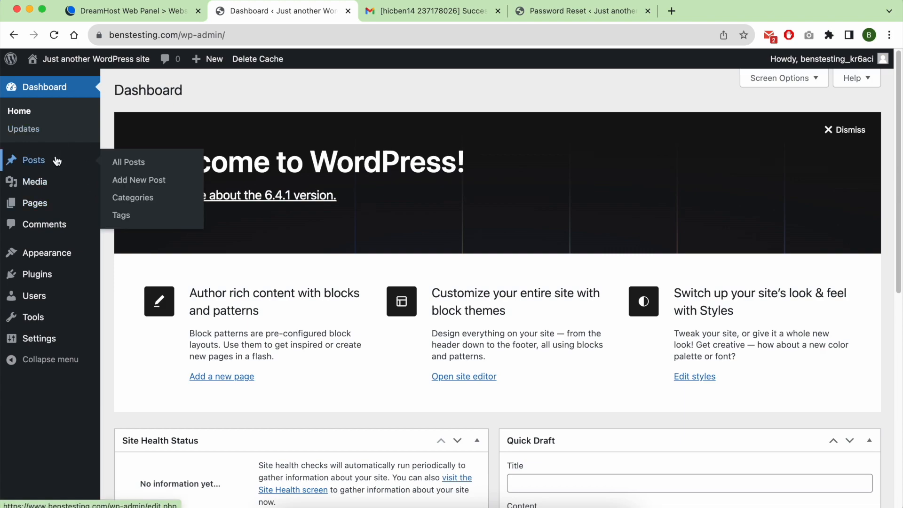
# Step: List all posts and view the Hello world post on the site, then return to the list
pyautogui.click(129, 162)
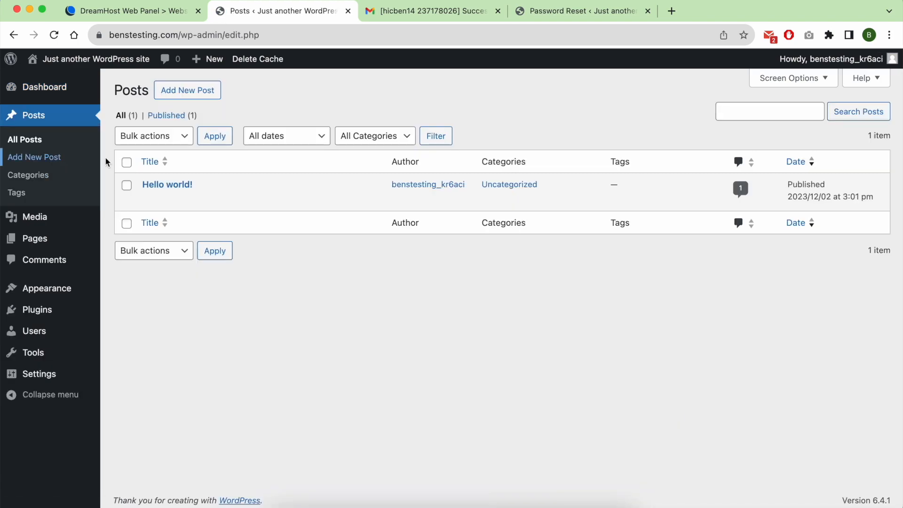
pyautogui.click(245, 199)
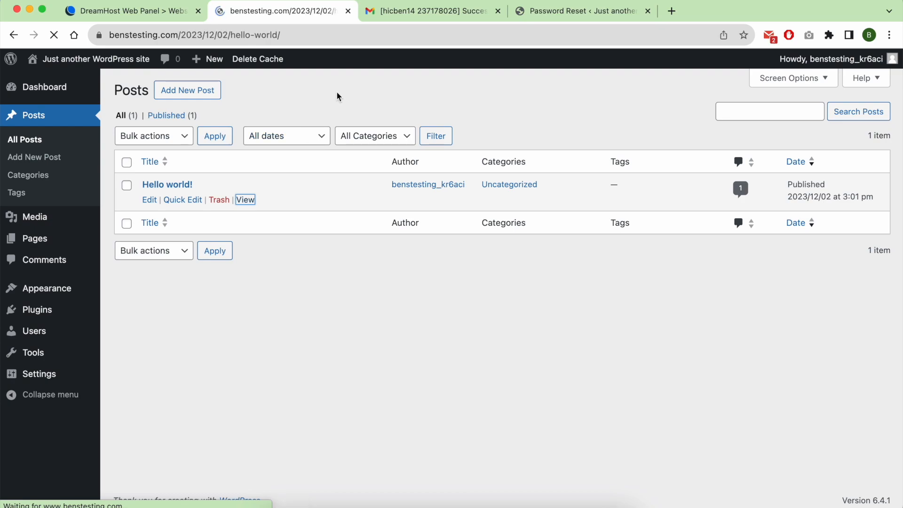
pyautogui.click(244, 199)
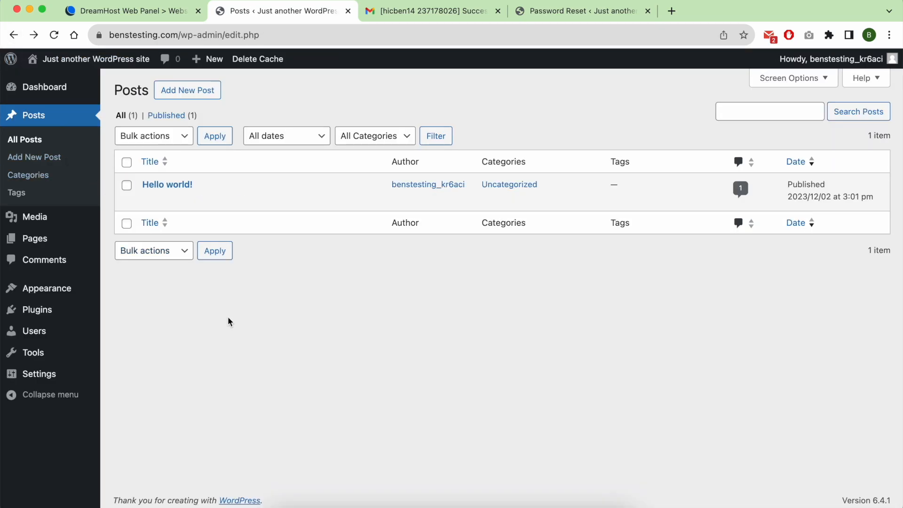
pyautogui.moveTo(244, 324)
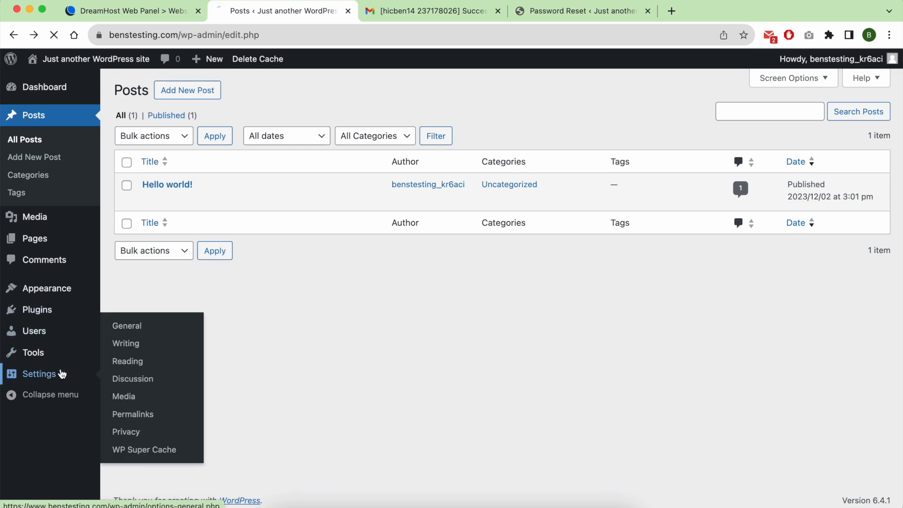
# Step: Check the empty Media Library and then the installed Themes, with Twenty Twenty-Four active
pyautogui.click(126, 325)
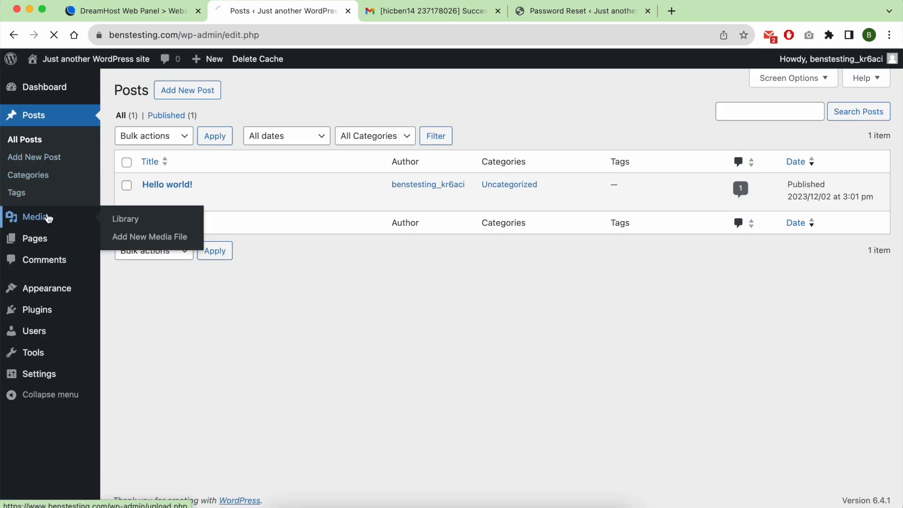
pyautogui.click(125, 219)
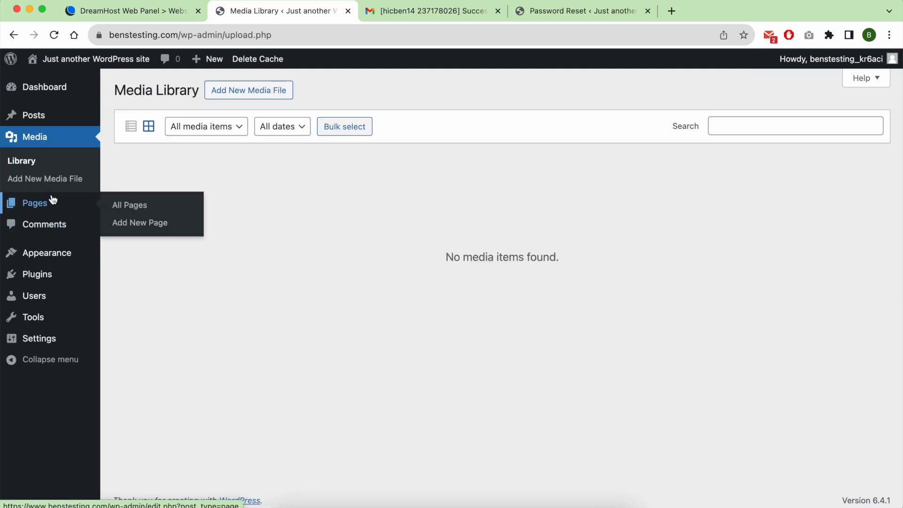
pyautogui.click(130, 205)
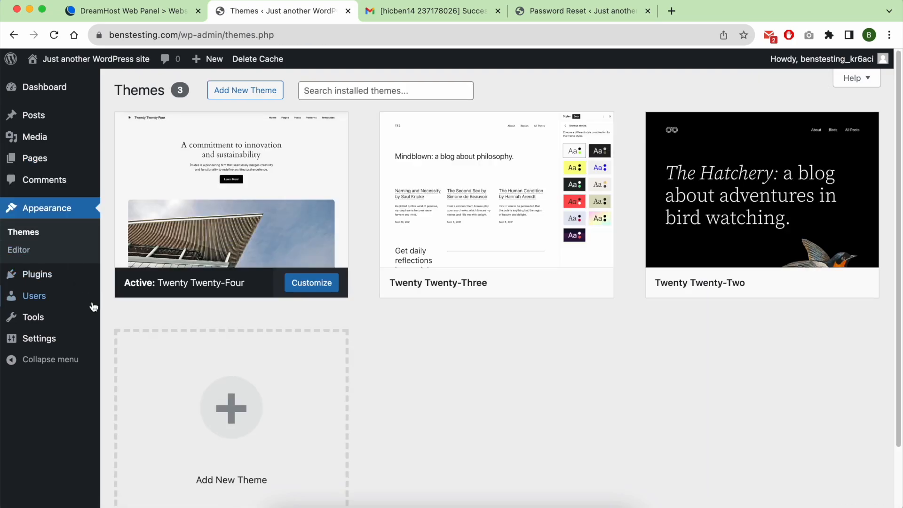
# Step: Delete the Akismet Anti-spam plugin, attempt deleting Hello Dolly, then go to the Tools screen
pyautogui.click(37, 230)
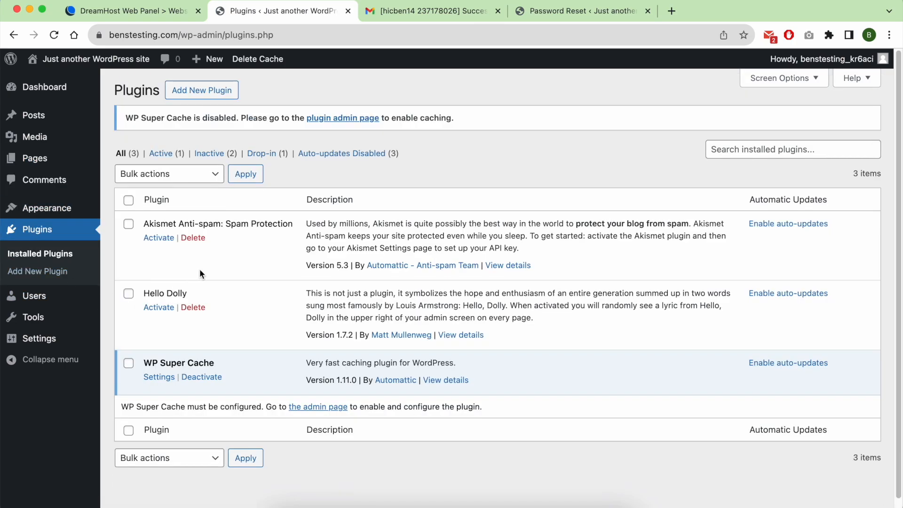
pyautogui.click(193, 237)
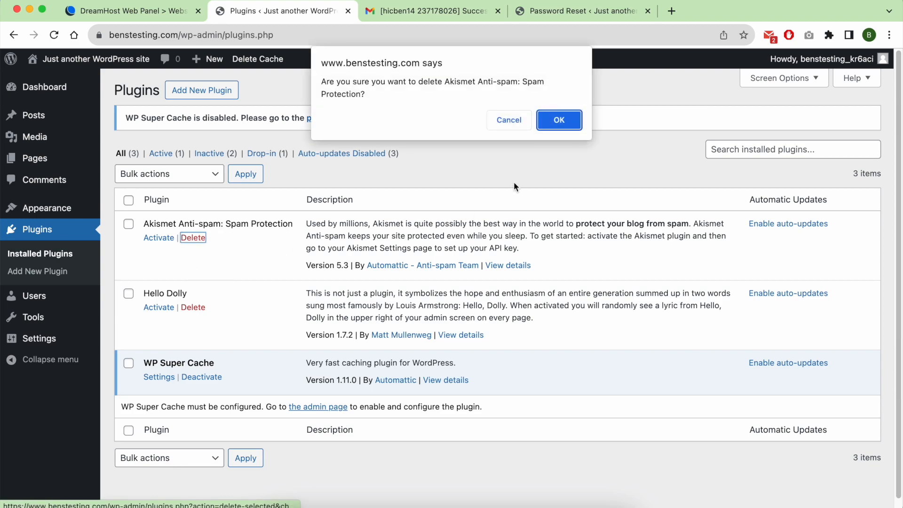
pyautogui.click(558, 119)
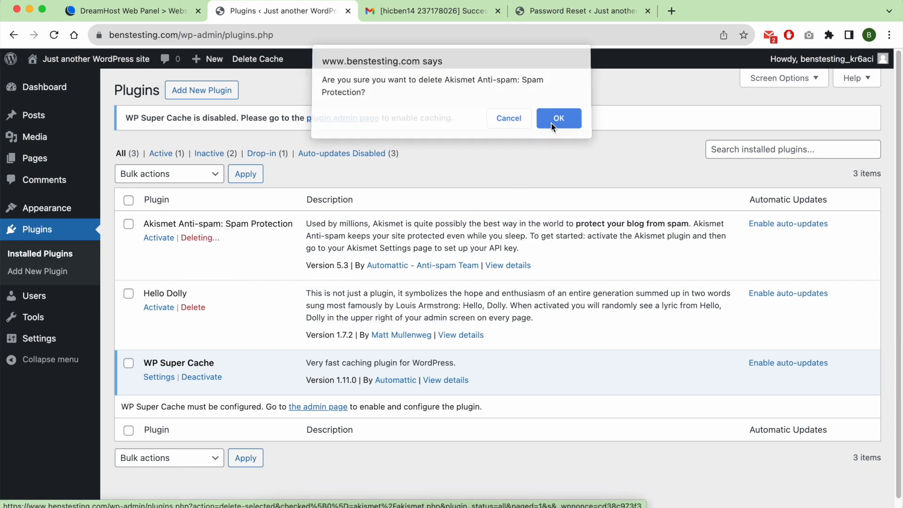
pyautogui.click(558, 118)
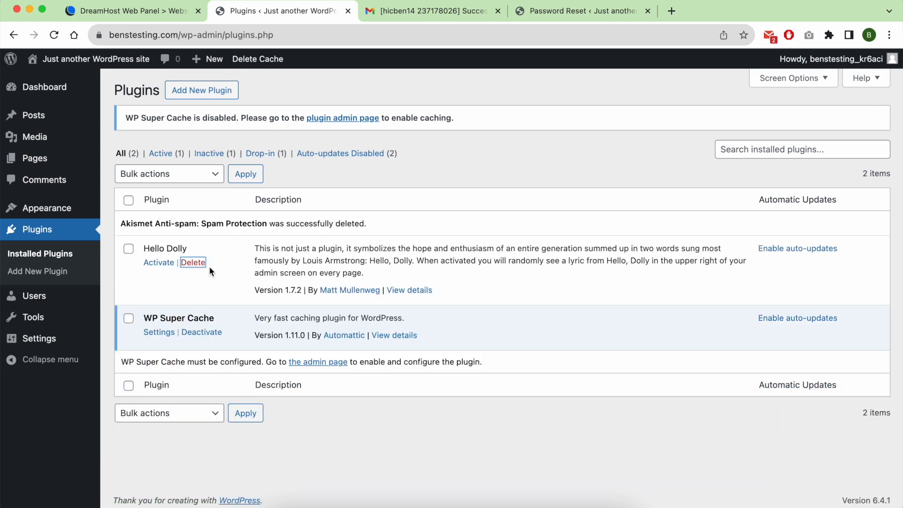
pyautogui.click(193, 263)
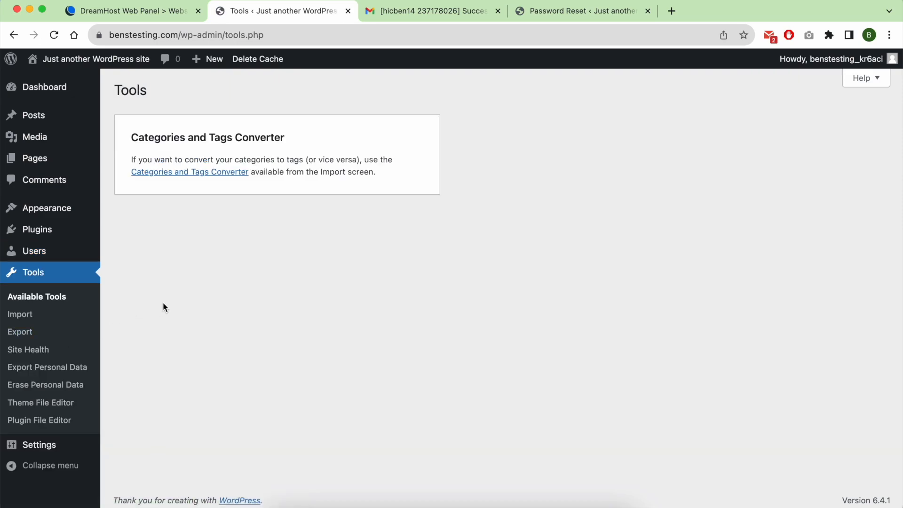
# Step: Review General Settings: site title, addresses, admin email, timezone and date/time formats
pyautogui.click(39, 445)
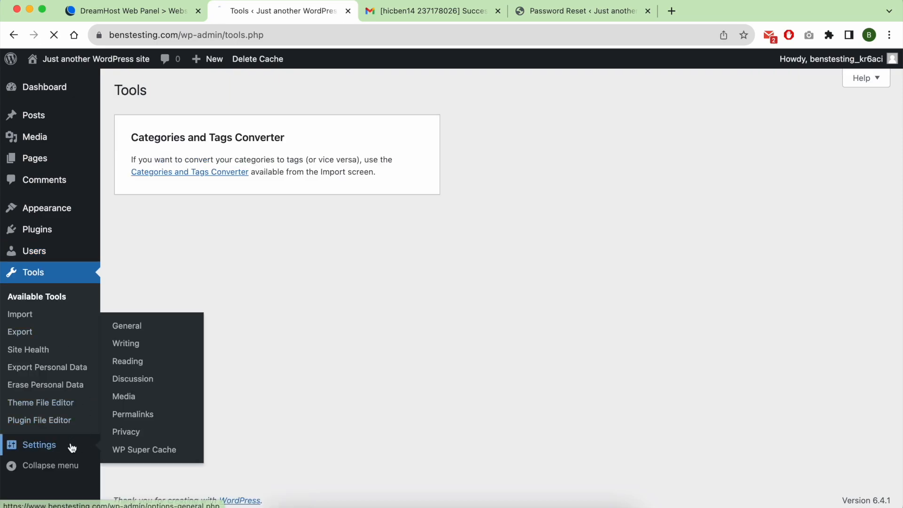
pyautogui.click(126, 325)
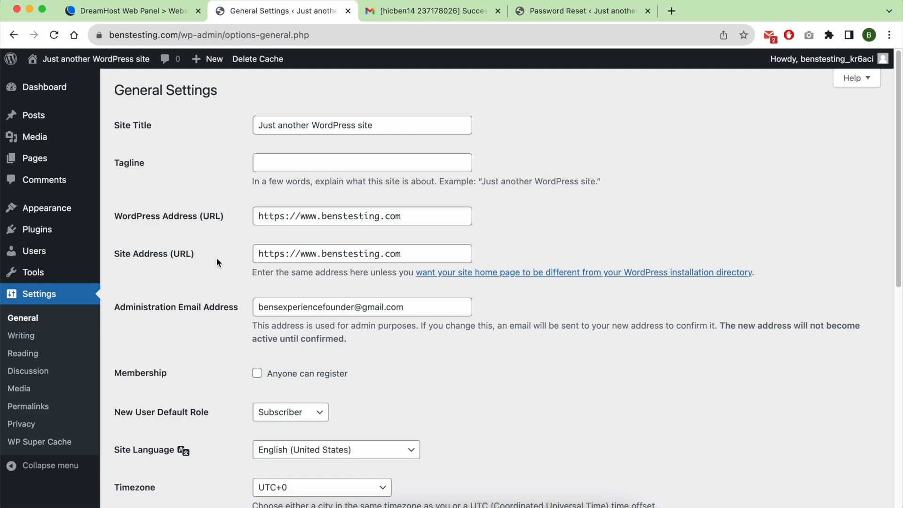
pyautogui.scroll(-3)
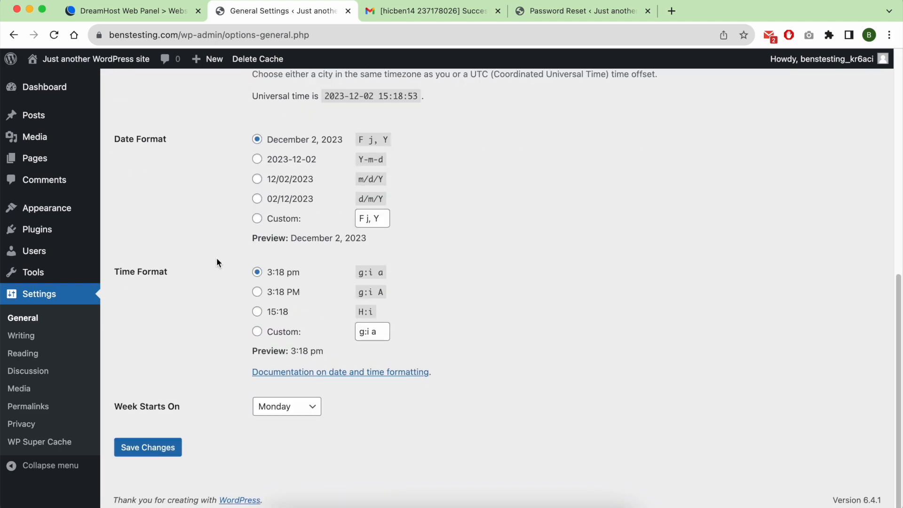
pyautogui.scroll(3)
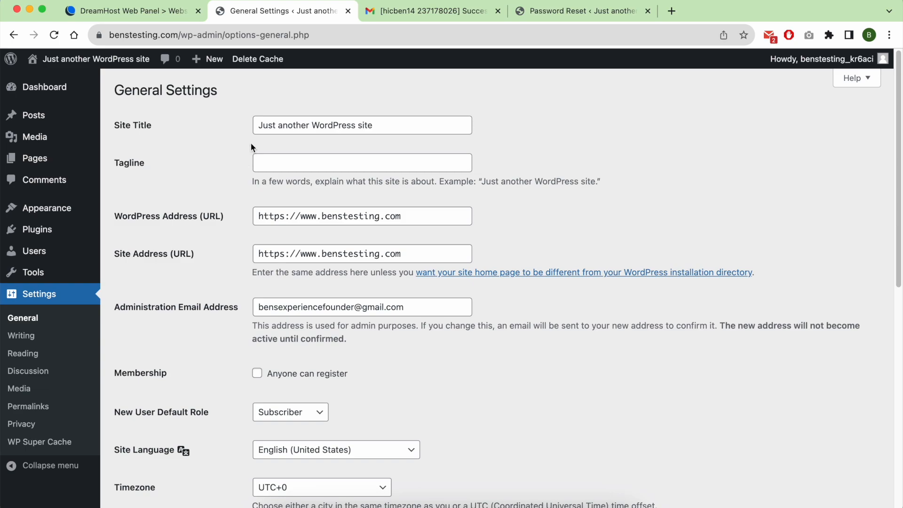
pyautogui.moveTo(391, 105)
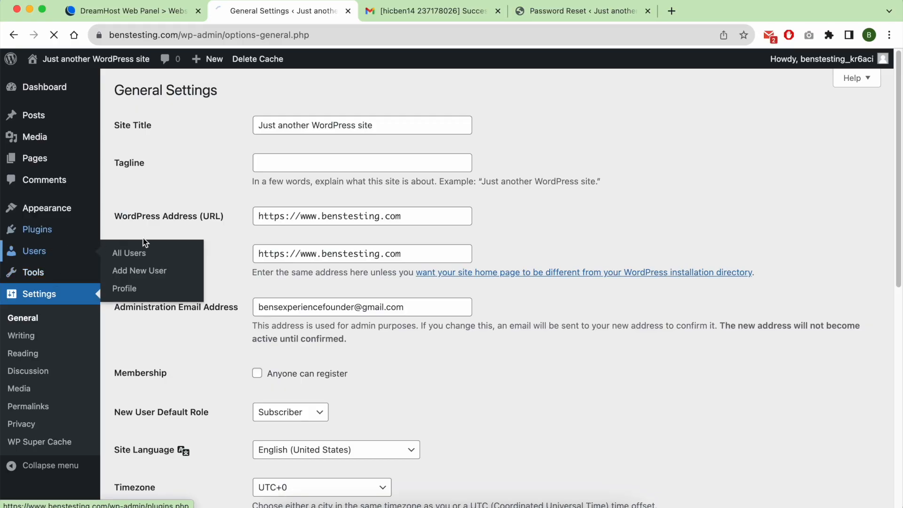
# Step: Set the admin user's nickname to Joe and update the profile
pyautogui.click(129, 253)
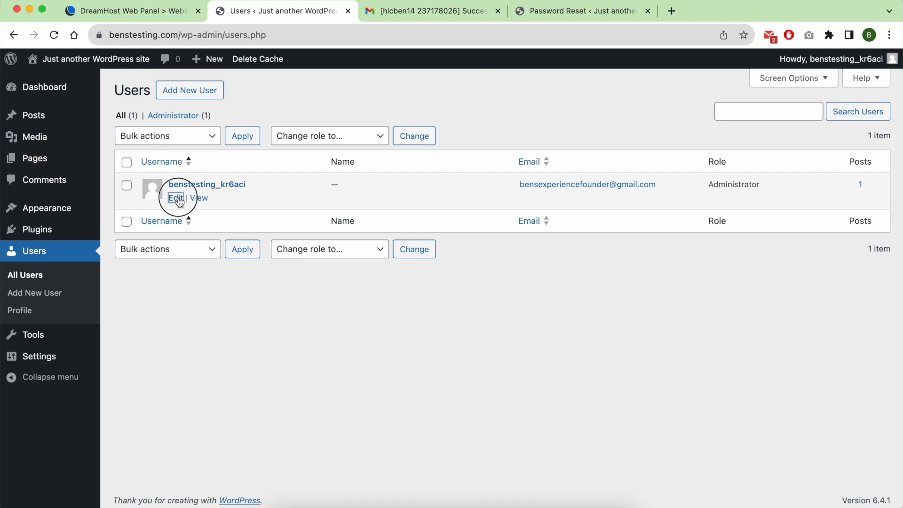
pyautogui.click(176, 197)
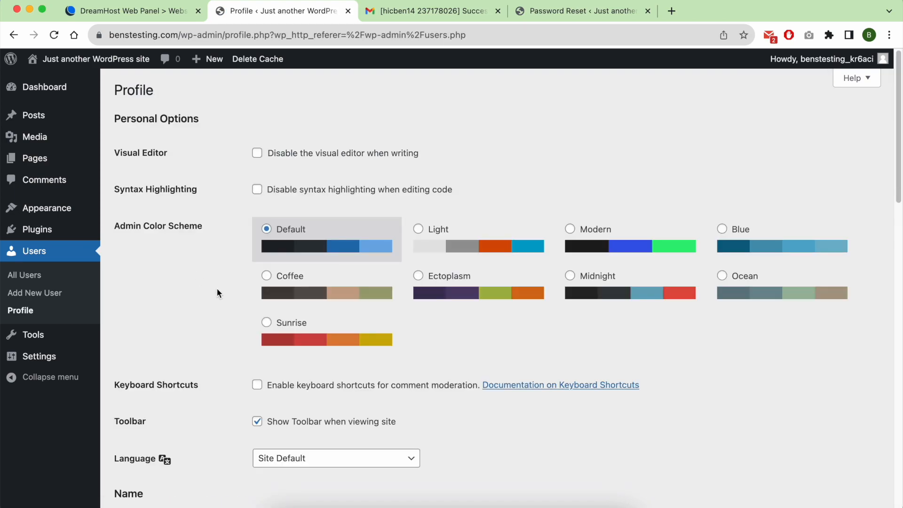
pyautogui.scroll(-3)
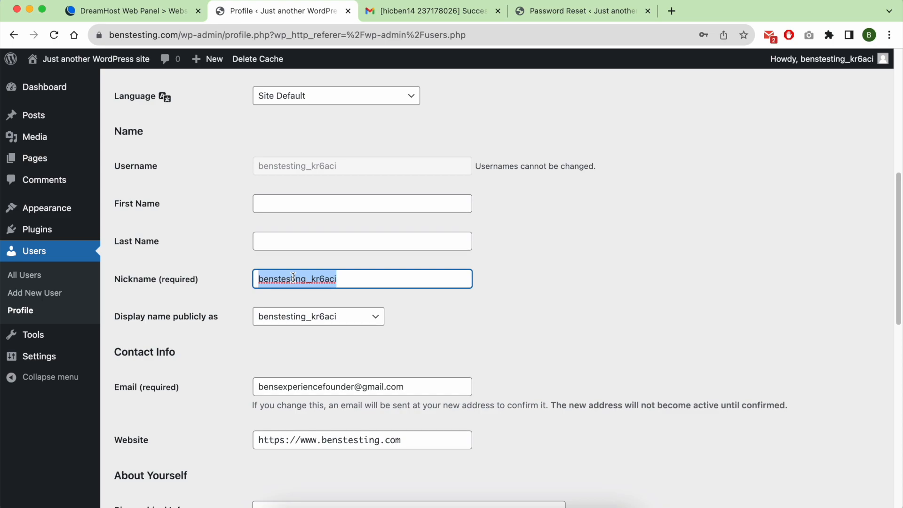
pyautogui.write('Joe')
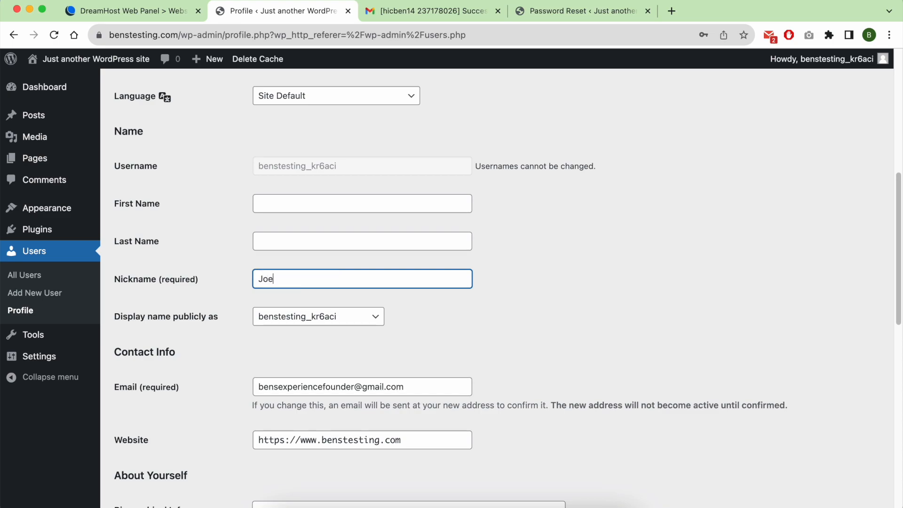
pyautogui.scroll(-3)
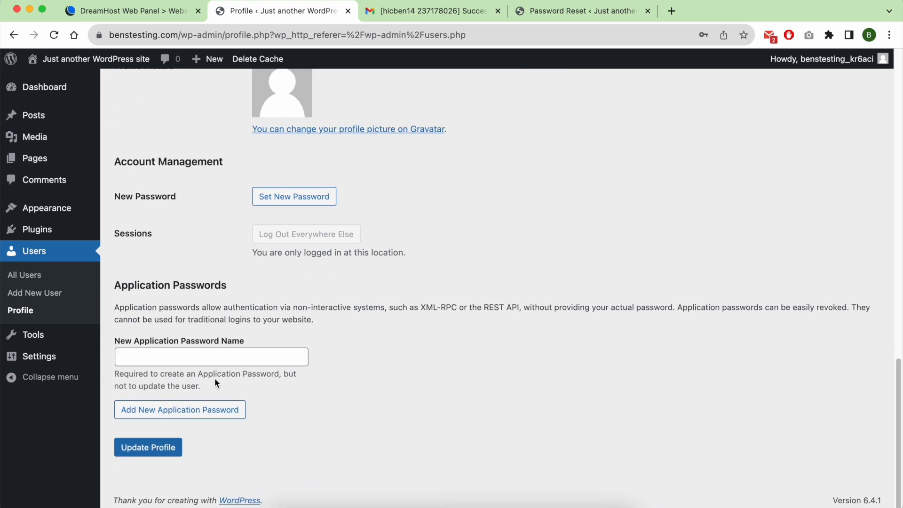
pyautogui.click(147, 447)
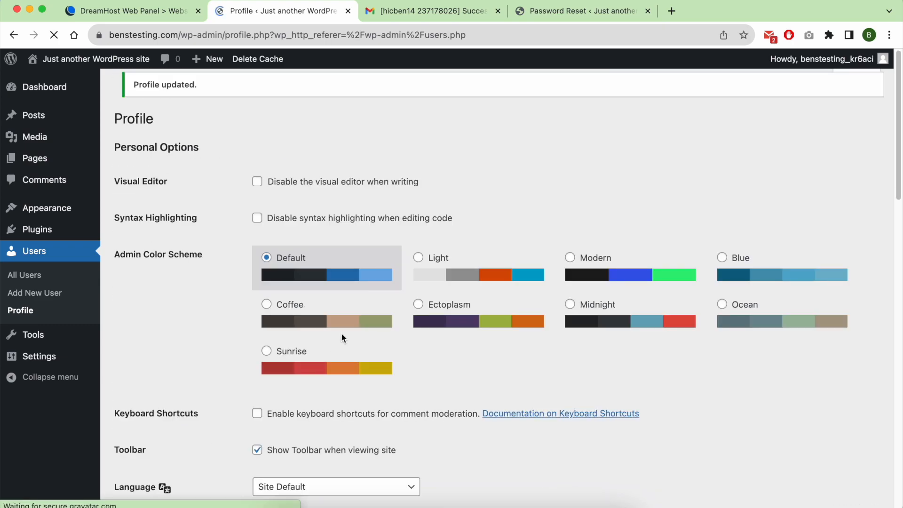
# Step: Choose Joe under Display name publicly as and update the profile again
pyautogui.scroll(-3)
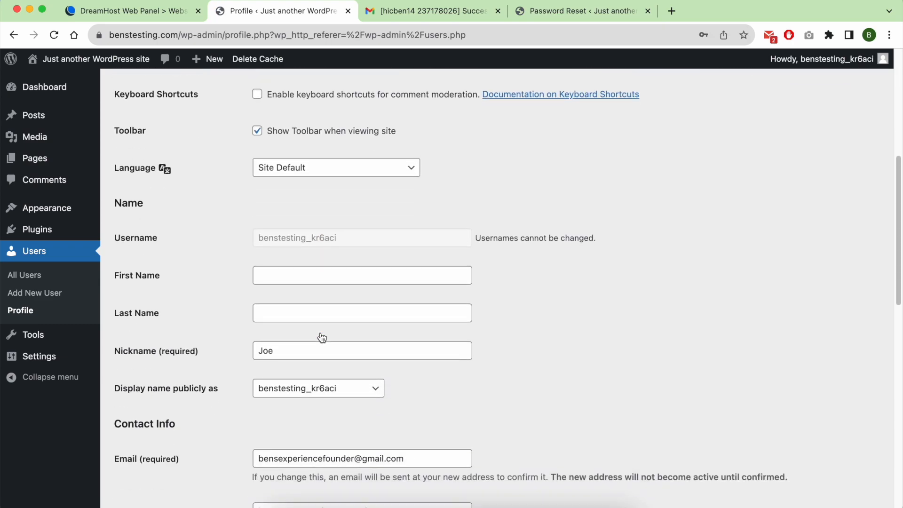
pyautogui.click(318, 388)
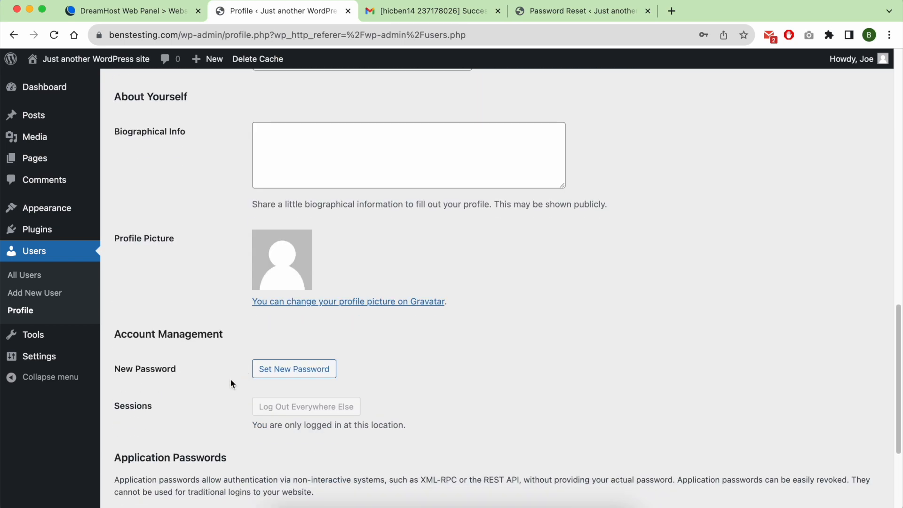
pyautogui.scroll(-3)
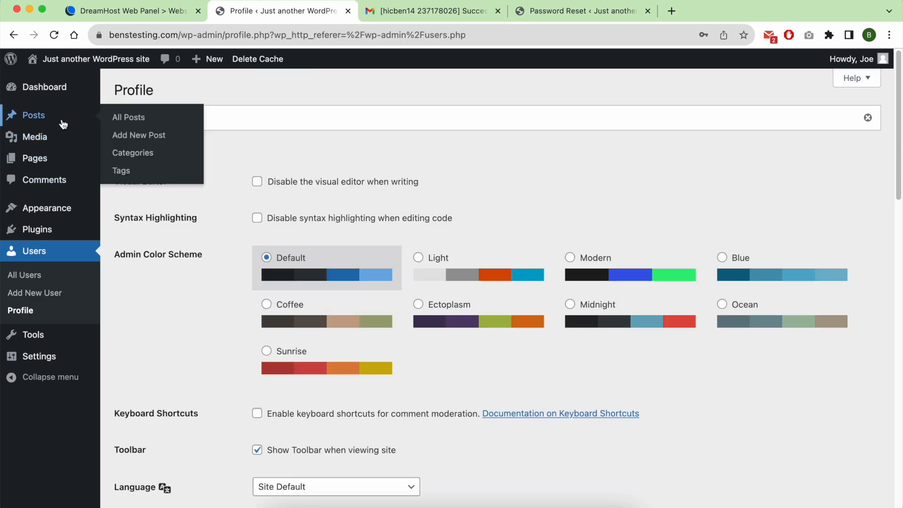
# Step: Go to Posts to view the Hello world! post with Joe as author
pyautogui.click(129, 116)
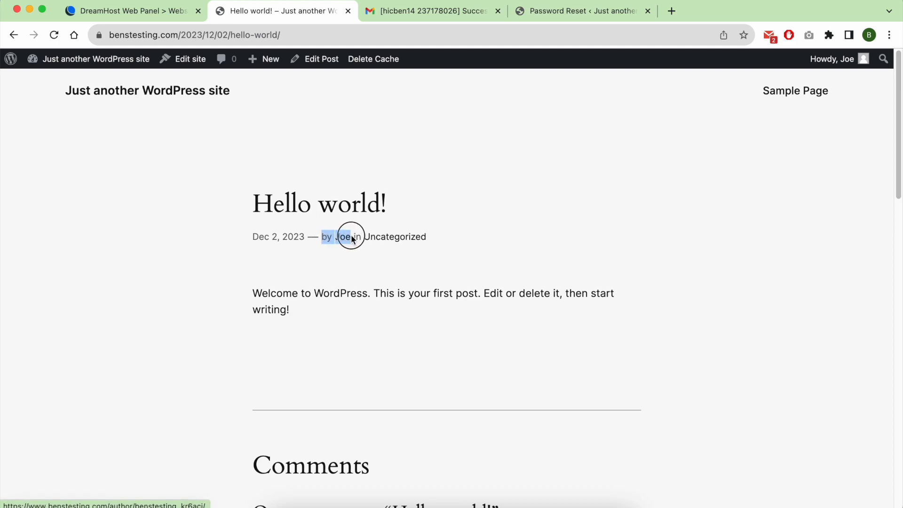
pyautogui.moveTo(342, 237)
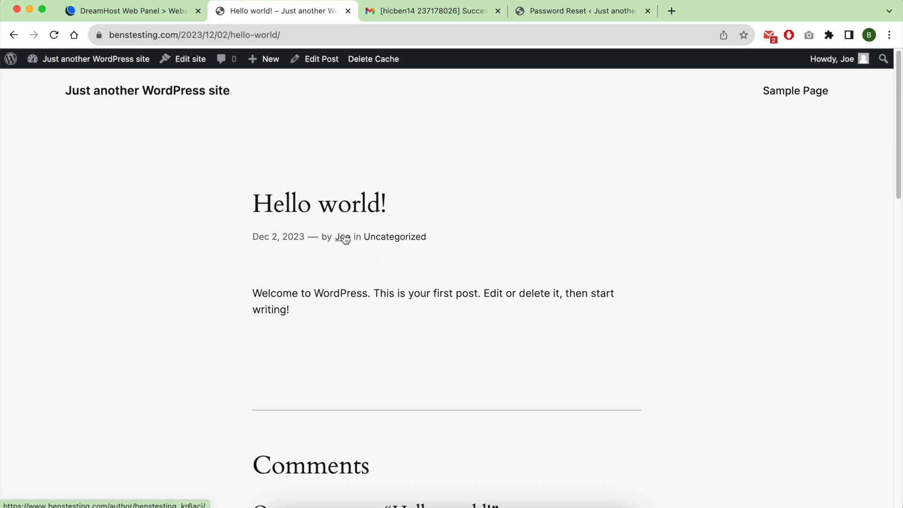
pyautogui.moveTo(718, 187)
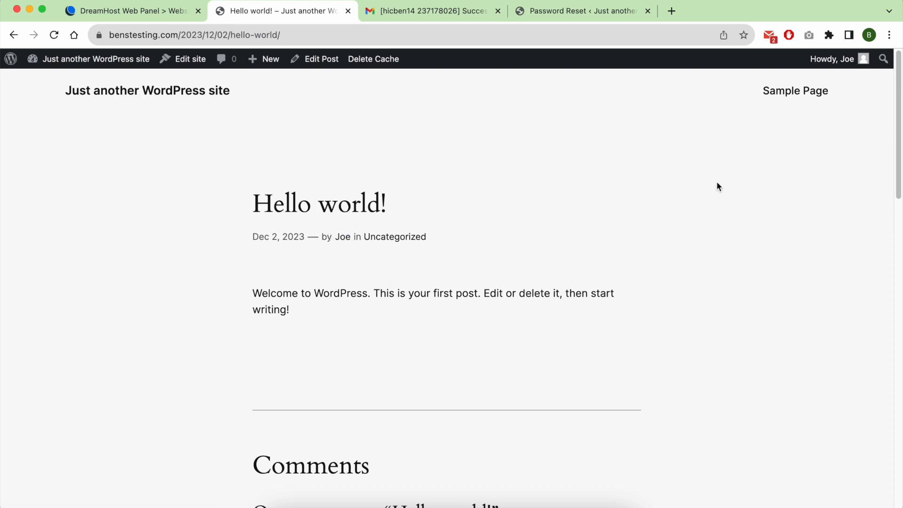